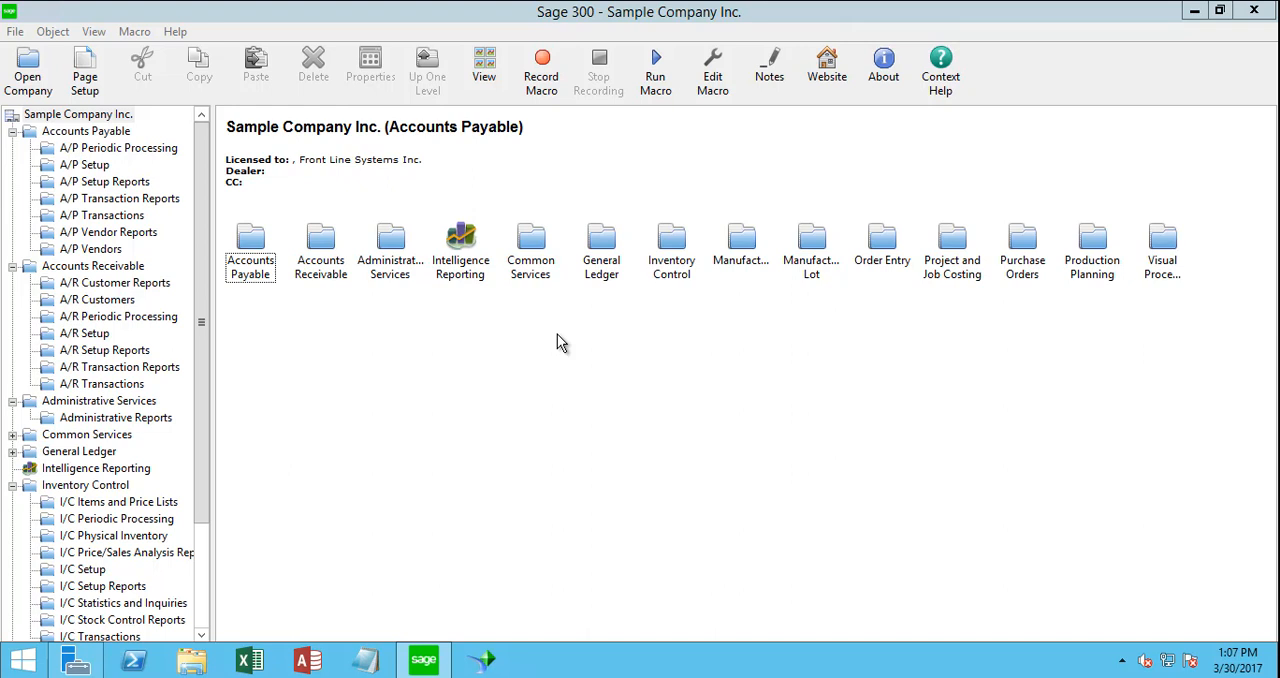
mouse_move(769, 70)
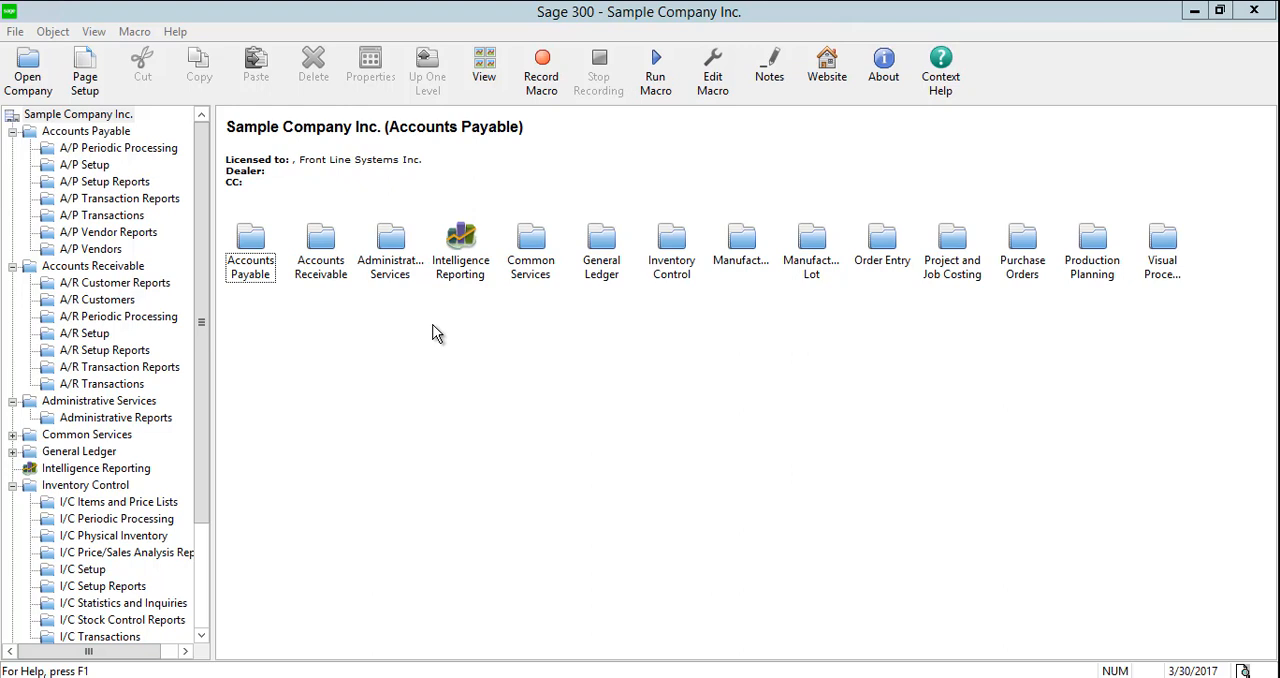
Open the company Notes window and bring up a blank Create Note form.
left_click(768, 70)
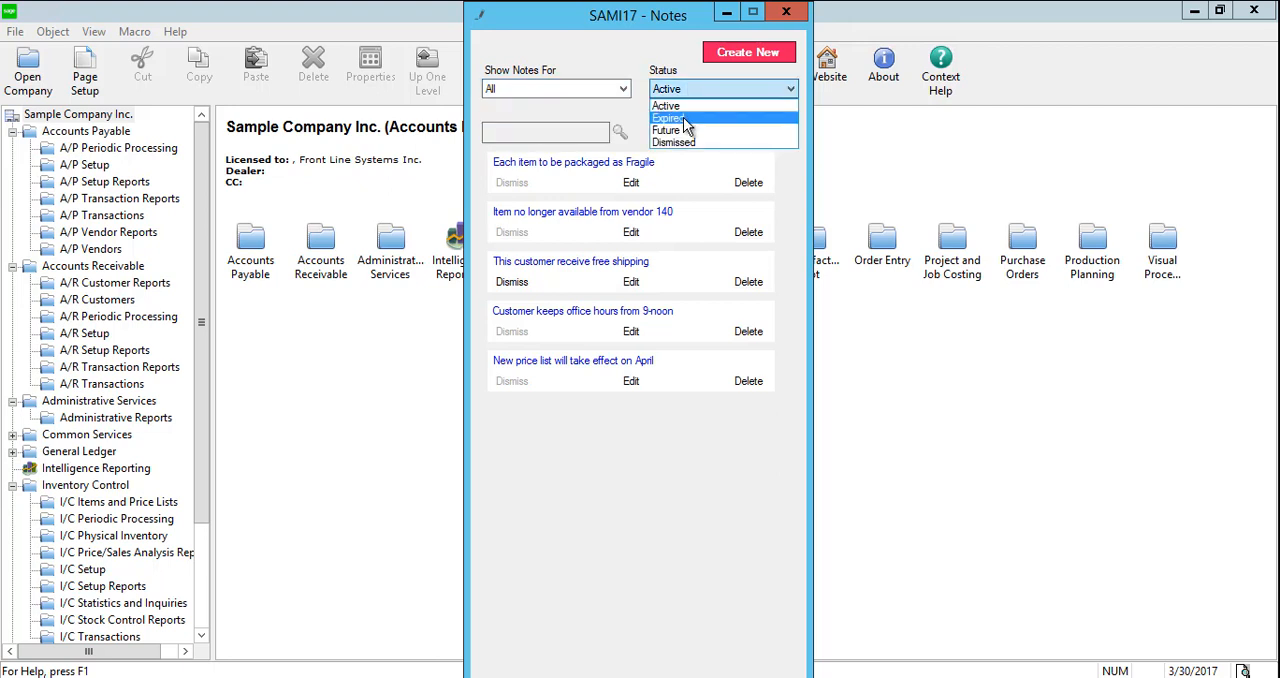
mouse_move(685, 142)
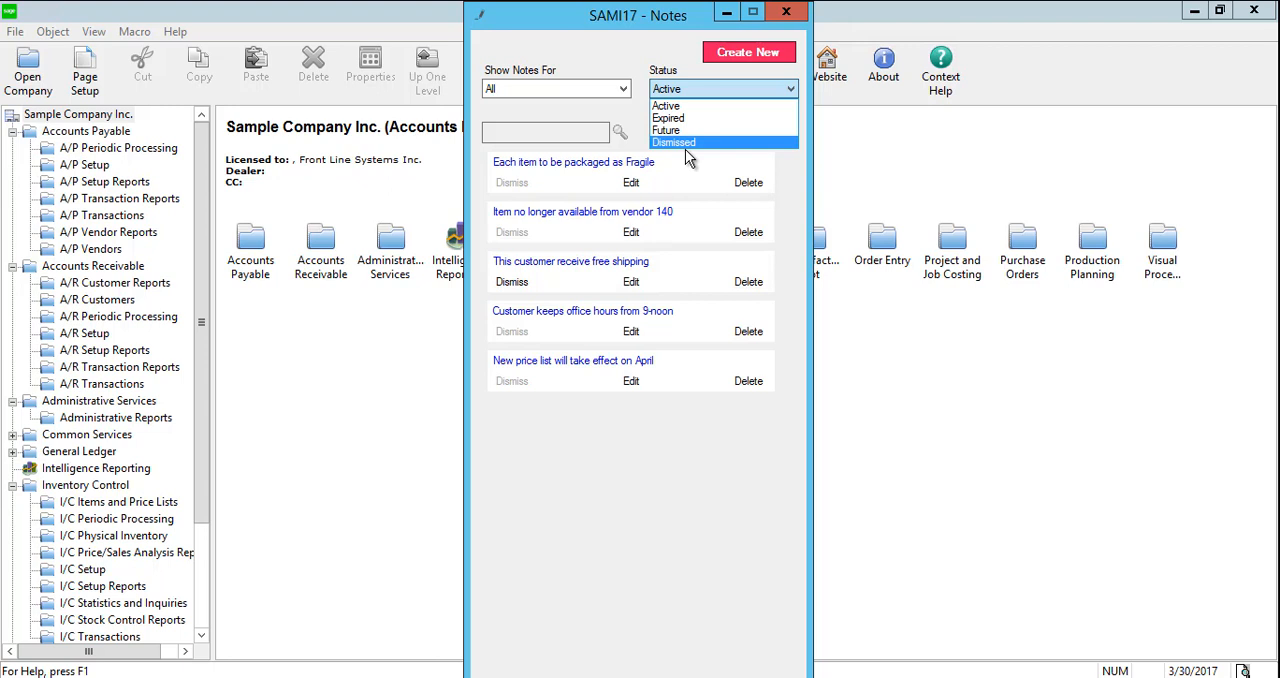
left_click(749, 52)
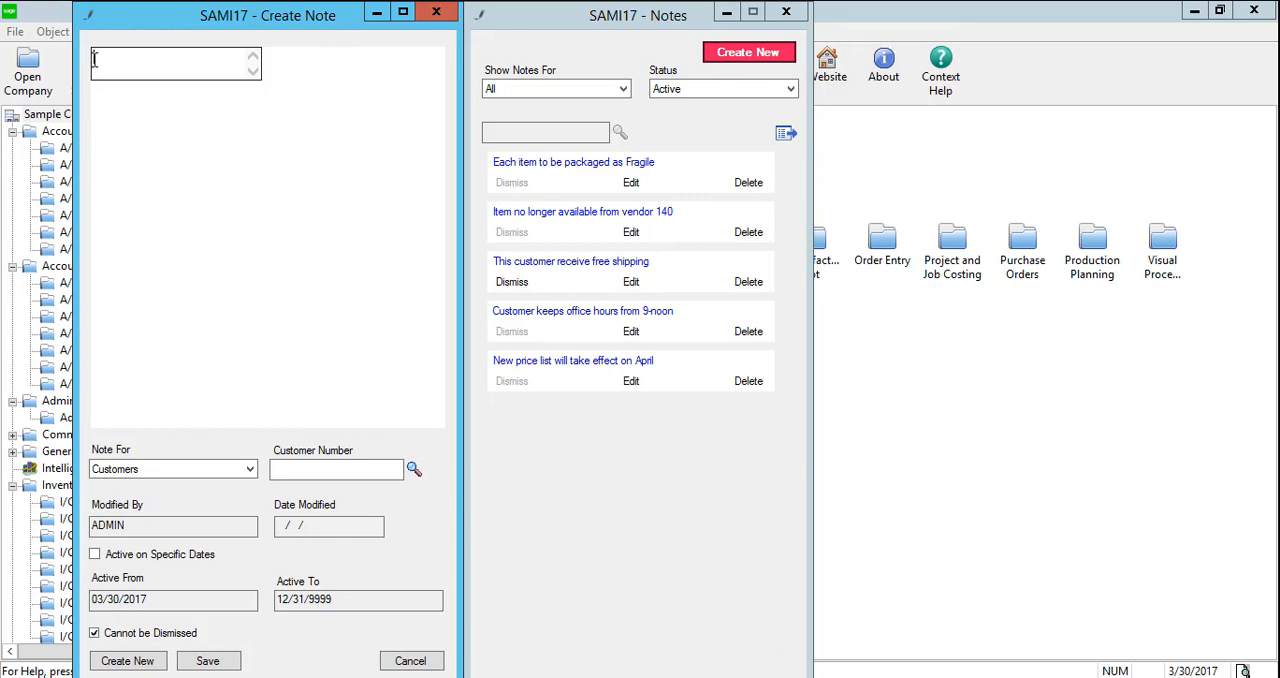
Enter the note text 'Vendor will be on vacation second week of April'.
type("Vendor will")
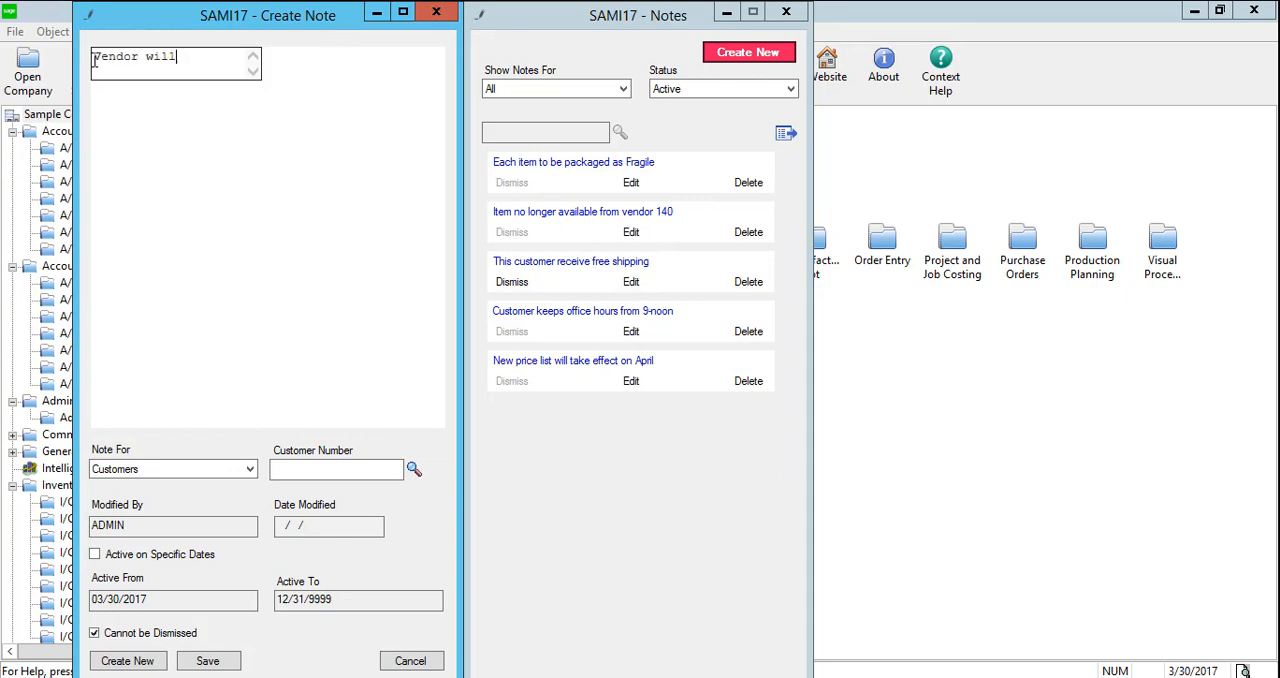
type("be on vac")
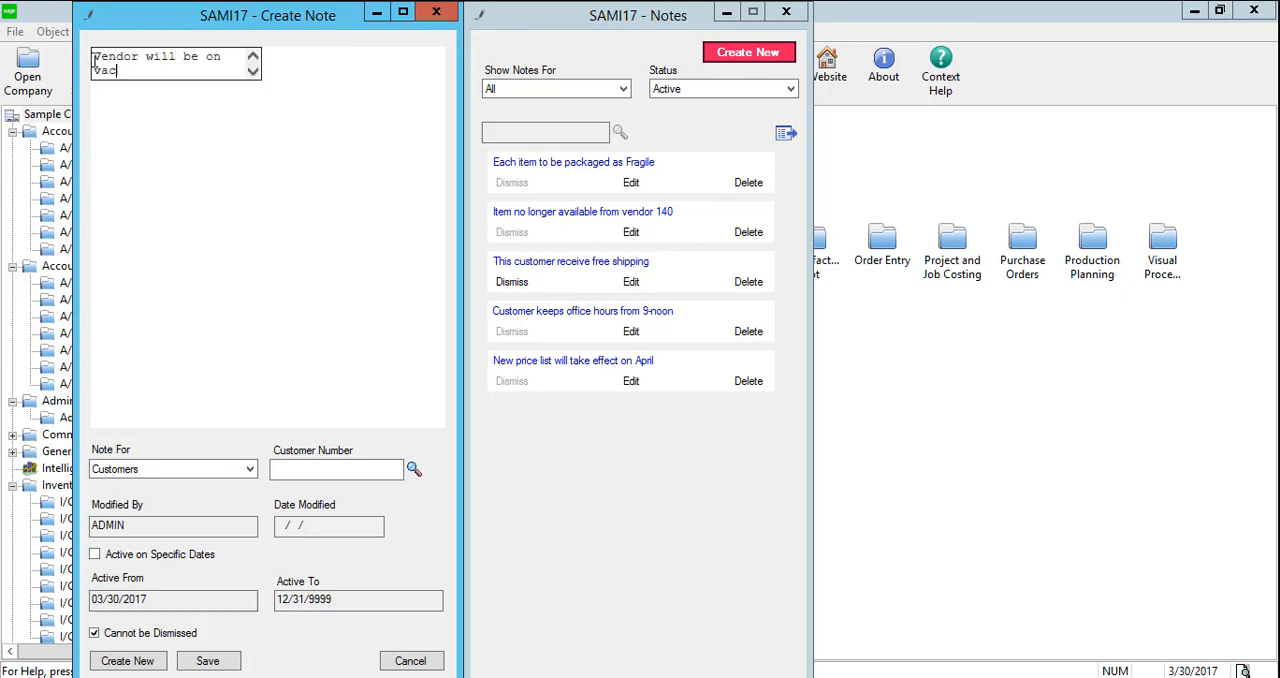
type("ation")
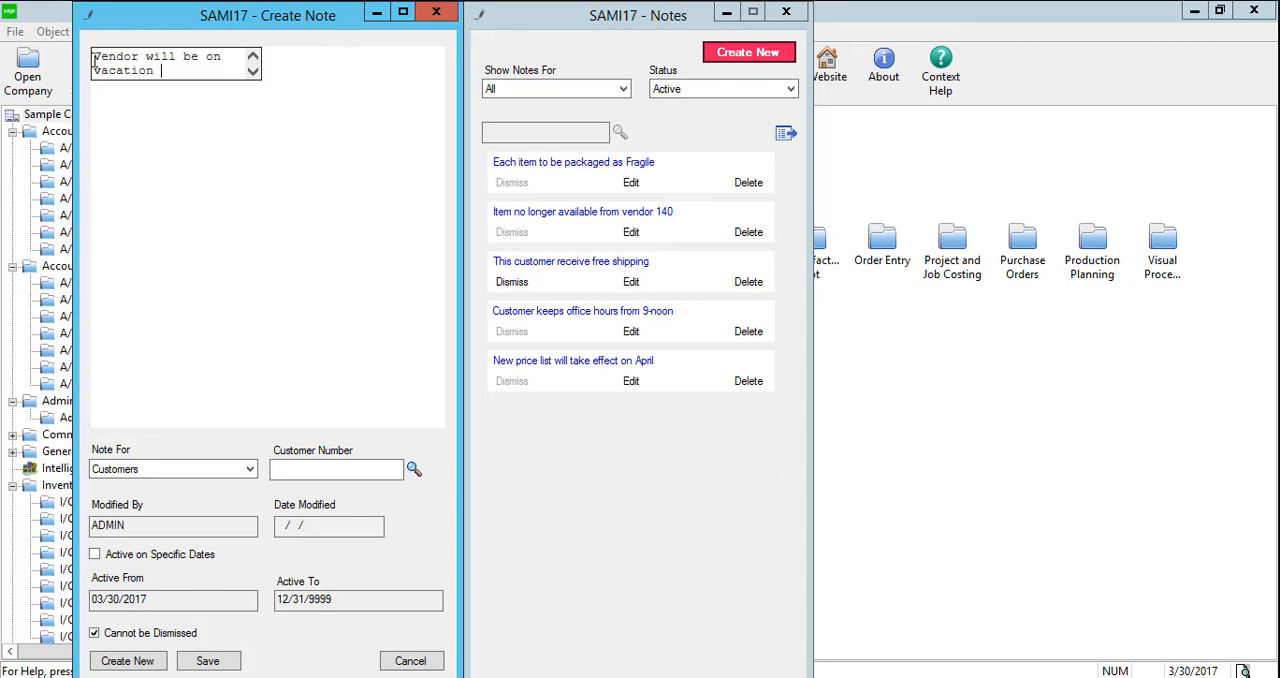
type("second")
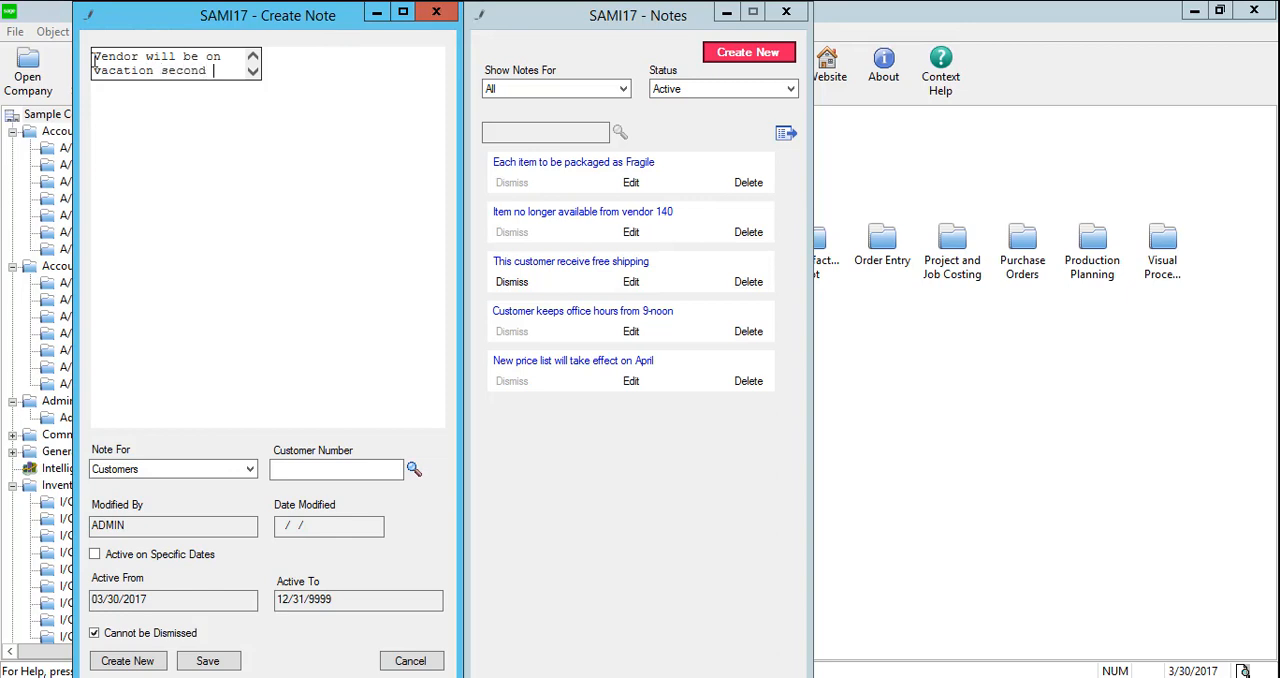
type("week of A")
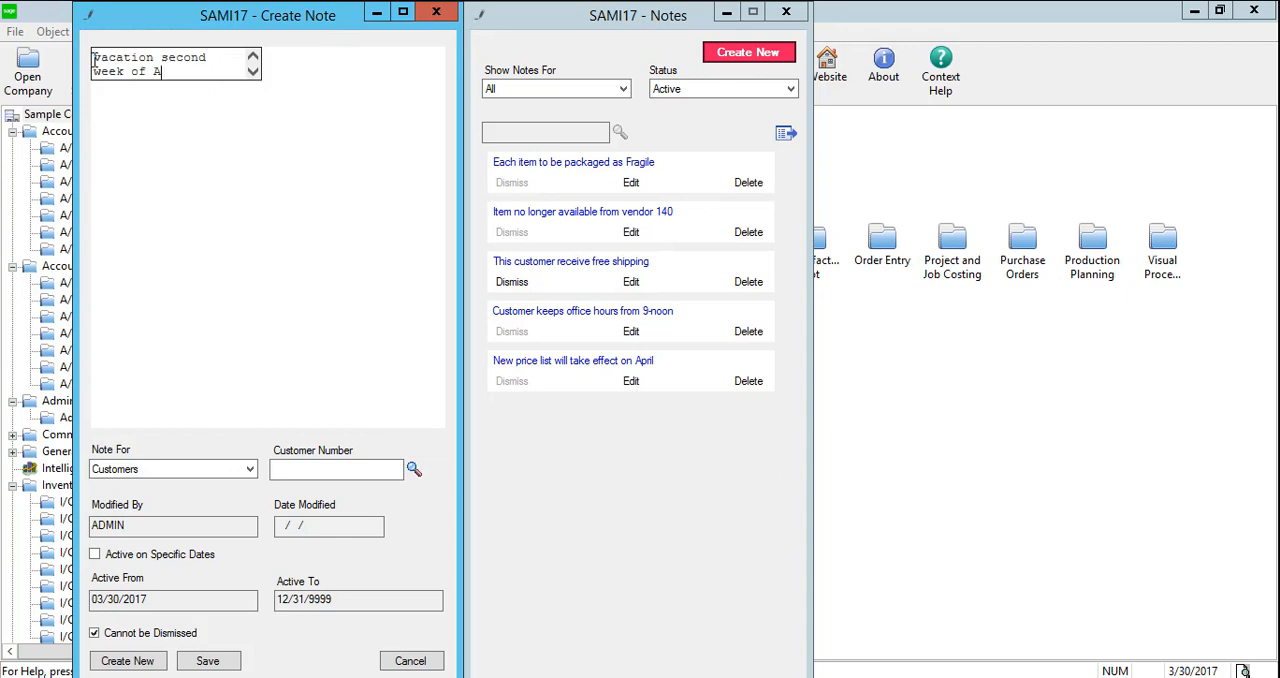
type("pril")
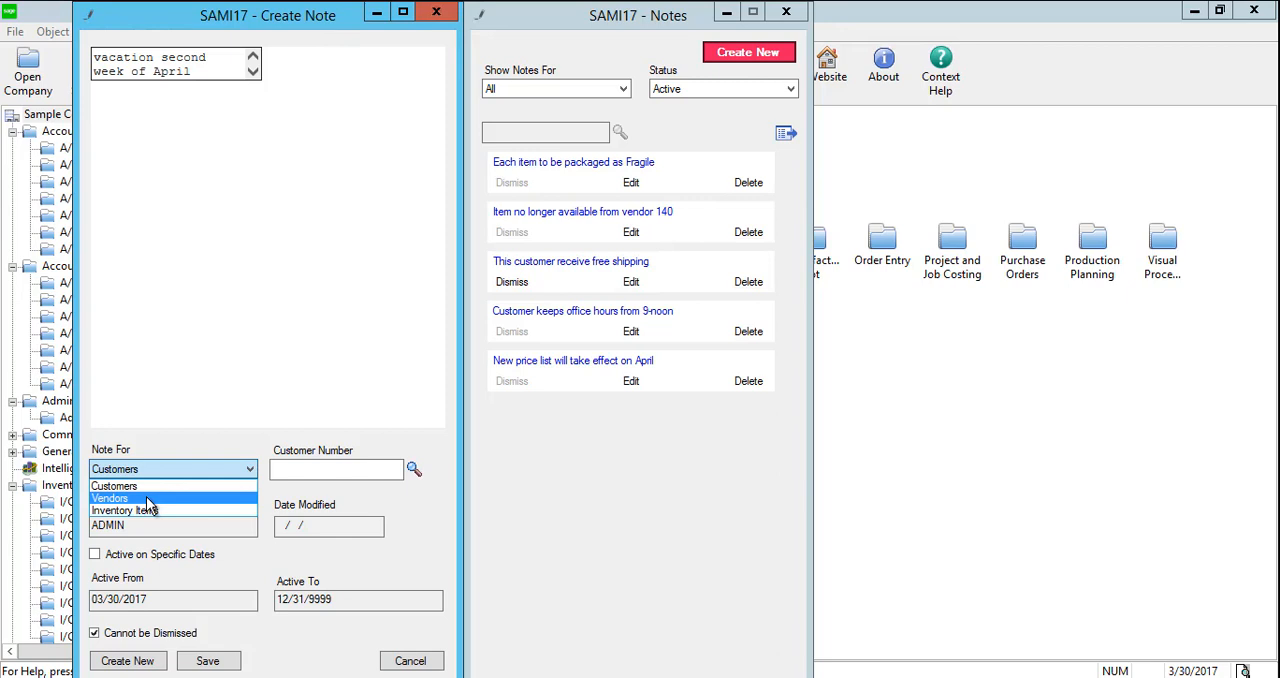
Set Note For to Vendors and pick vendor 1350 EXIDE from the finder.
left_click(110, 498)
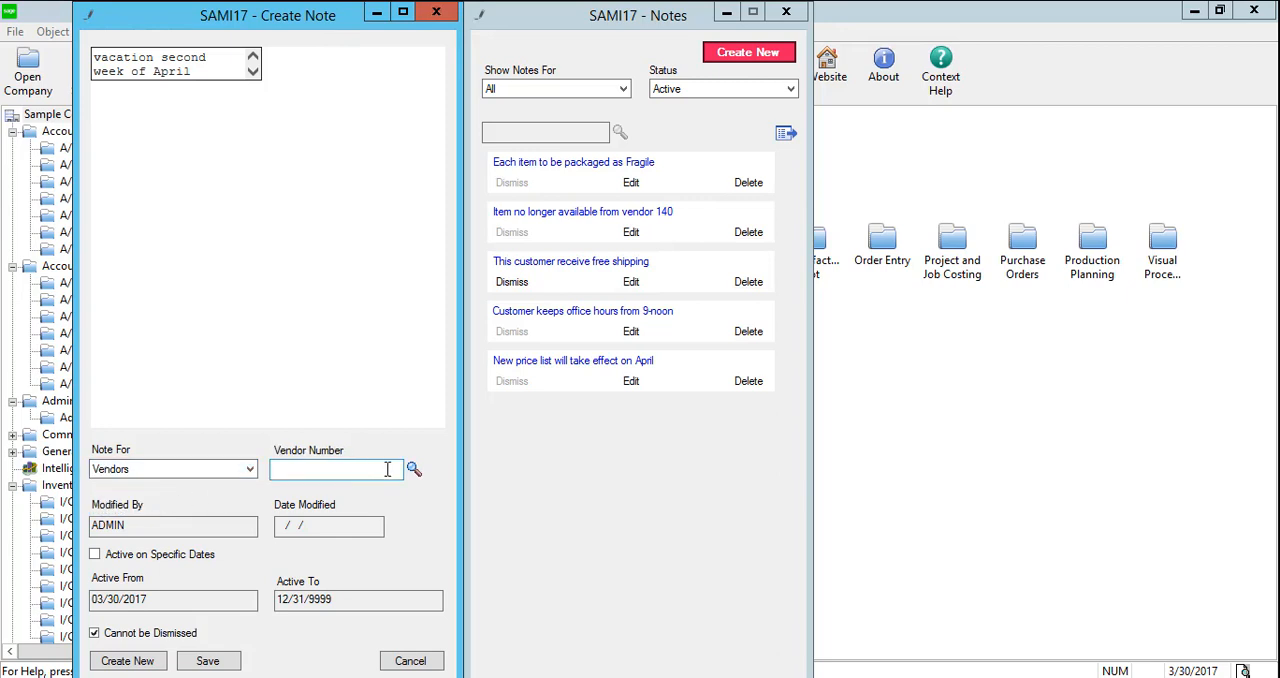
mouse_move(412, 475)
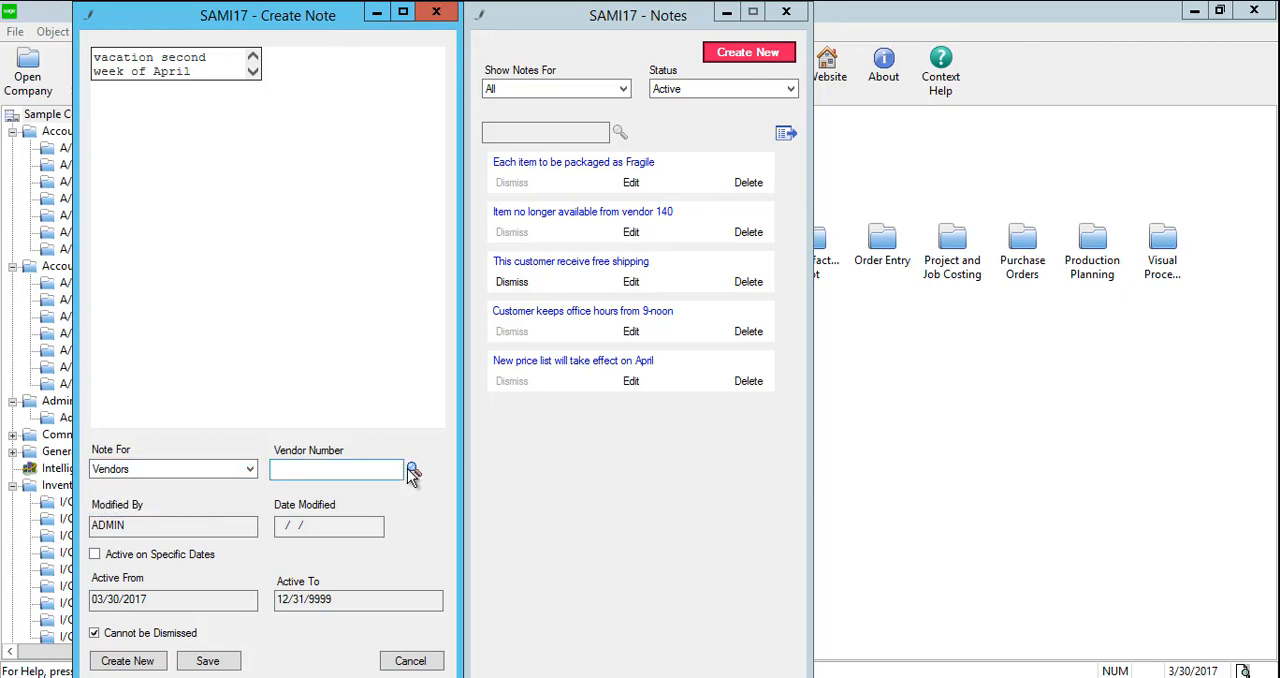
left_click(337, 469)
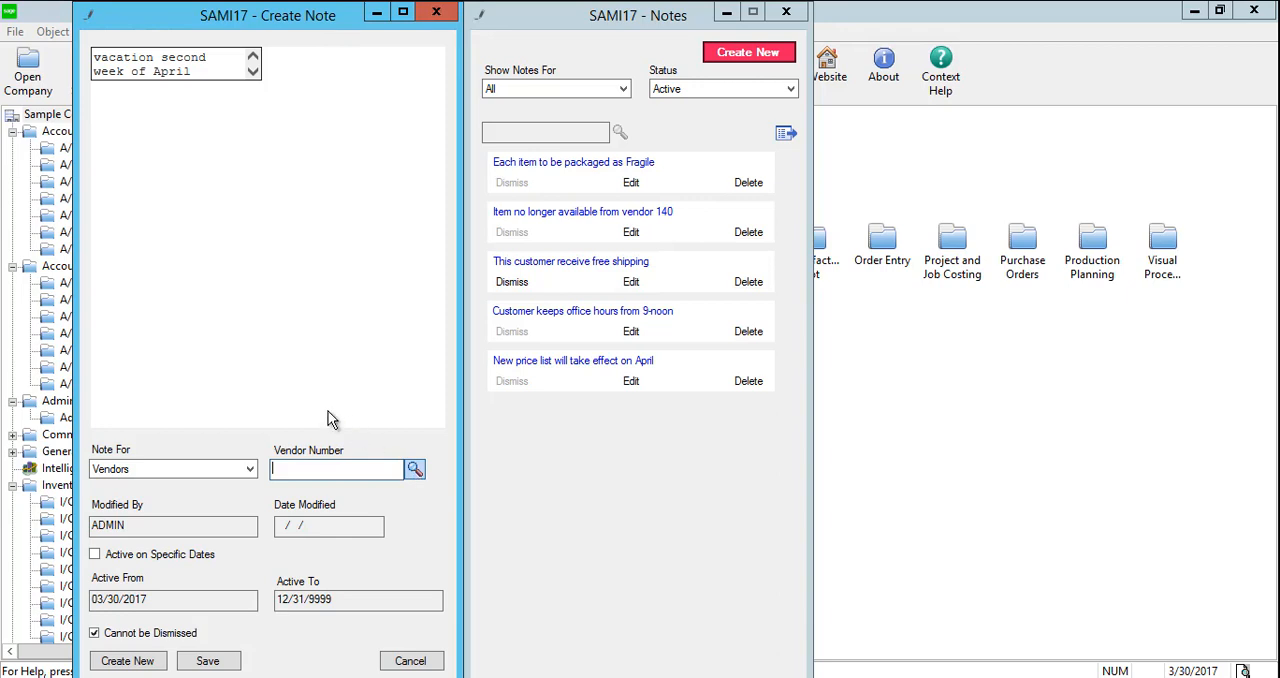
left_click(414, 469)
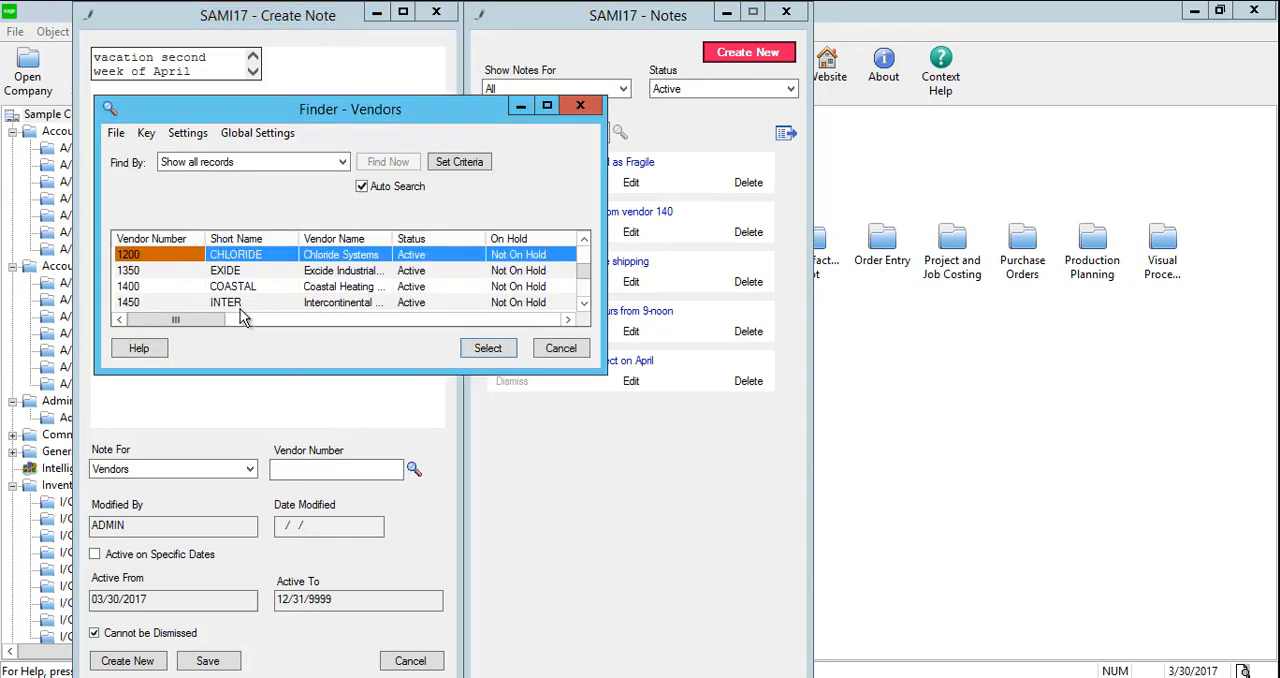
left_click(225, 270)
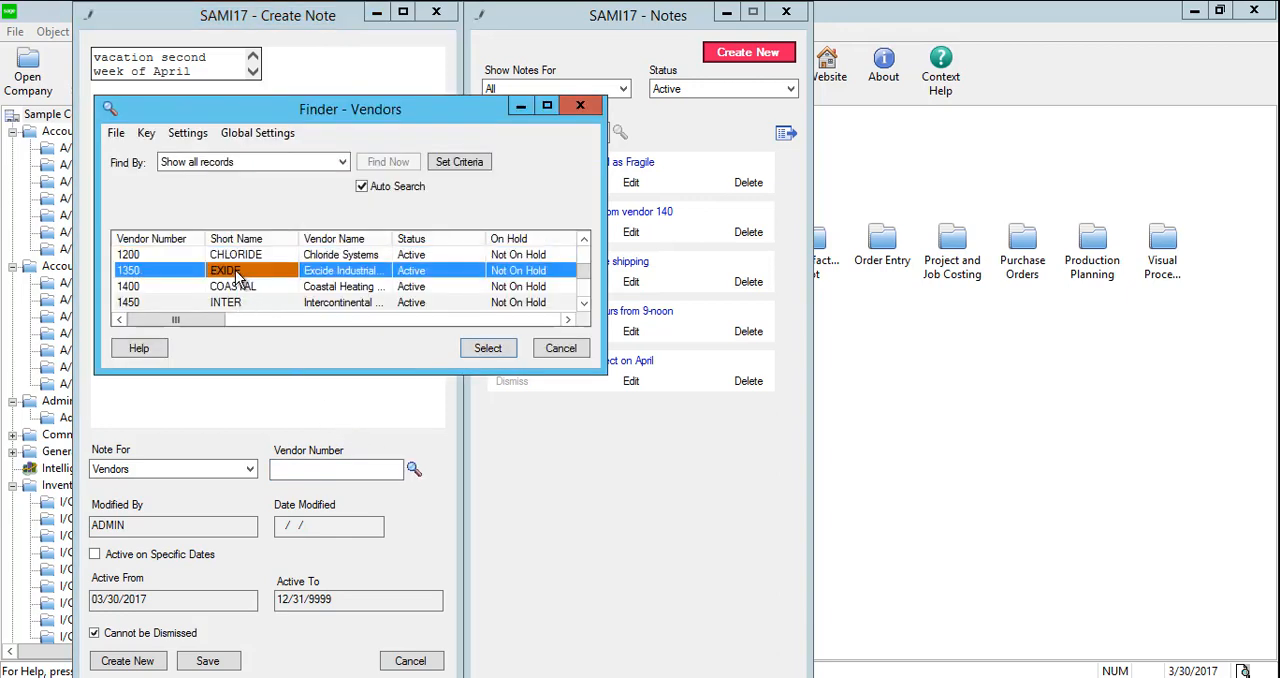
left_click(488, 348)
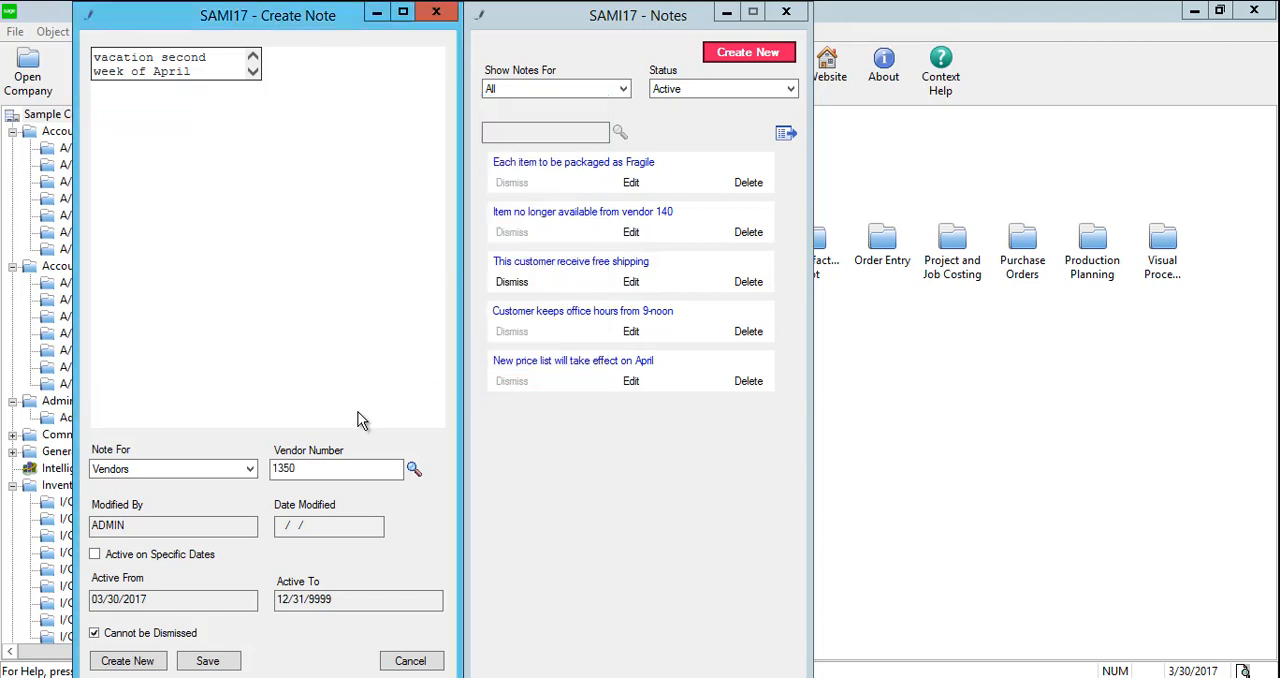
mouse_move(240, 533)
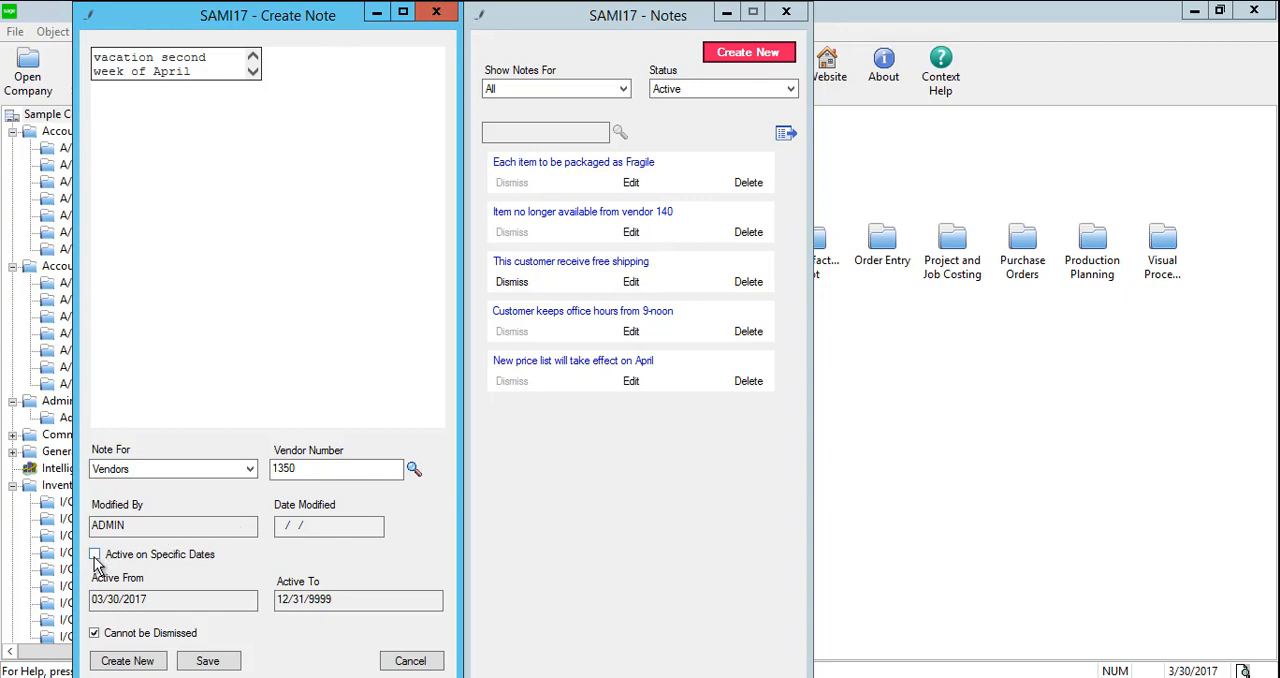
Tick Active on Specific Dates, setting Active From 04/09/2017 and Active To 04/15/2017.
left_click(94, 554)
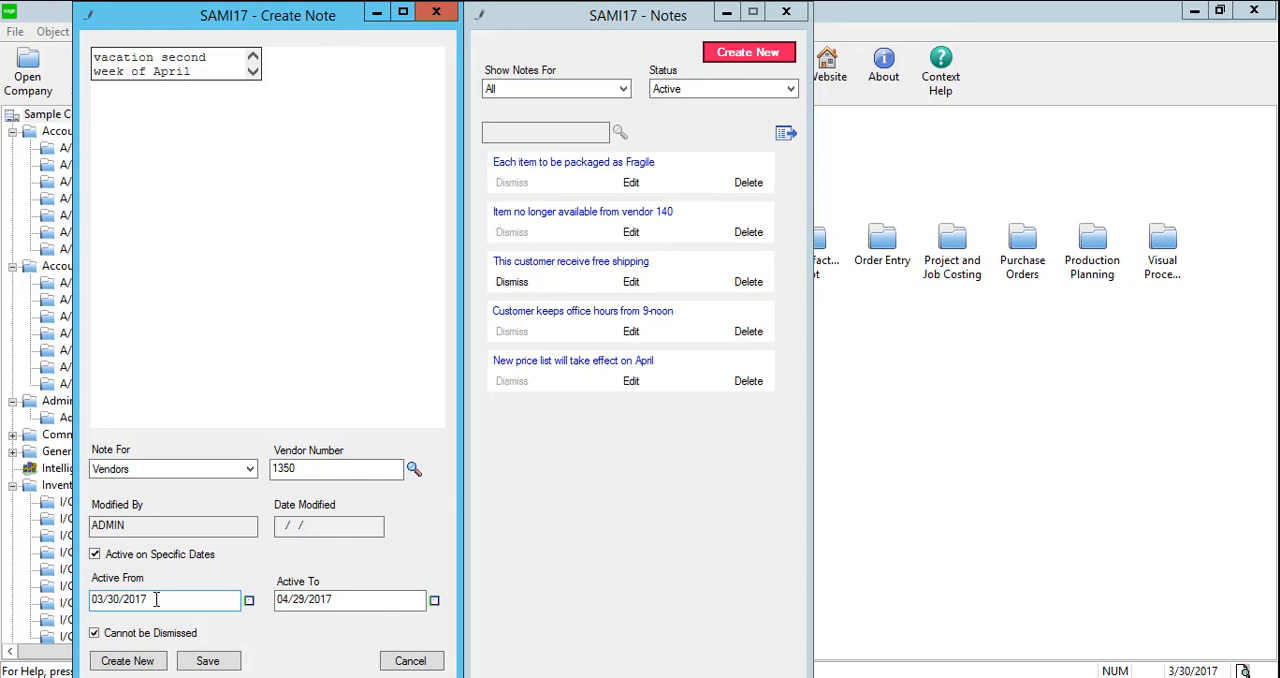
mouse_move(235, 599)
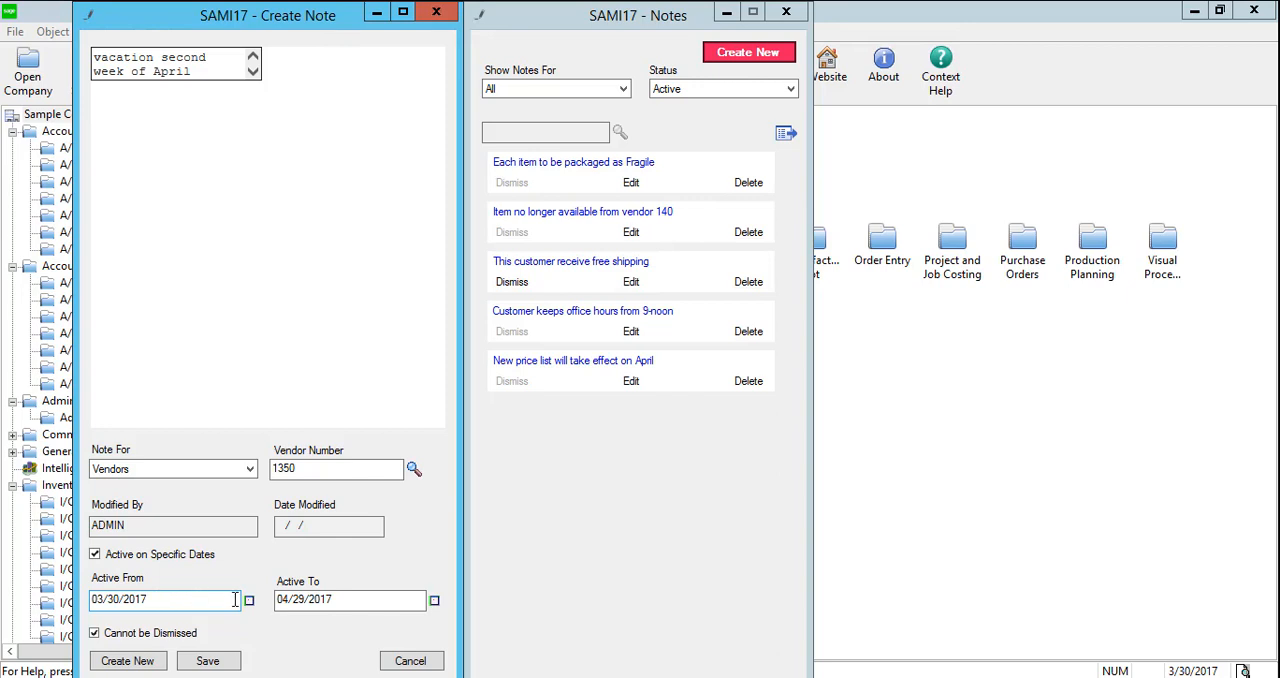
left_click(248, 599)
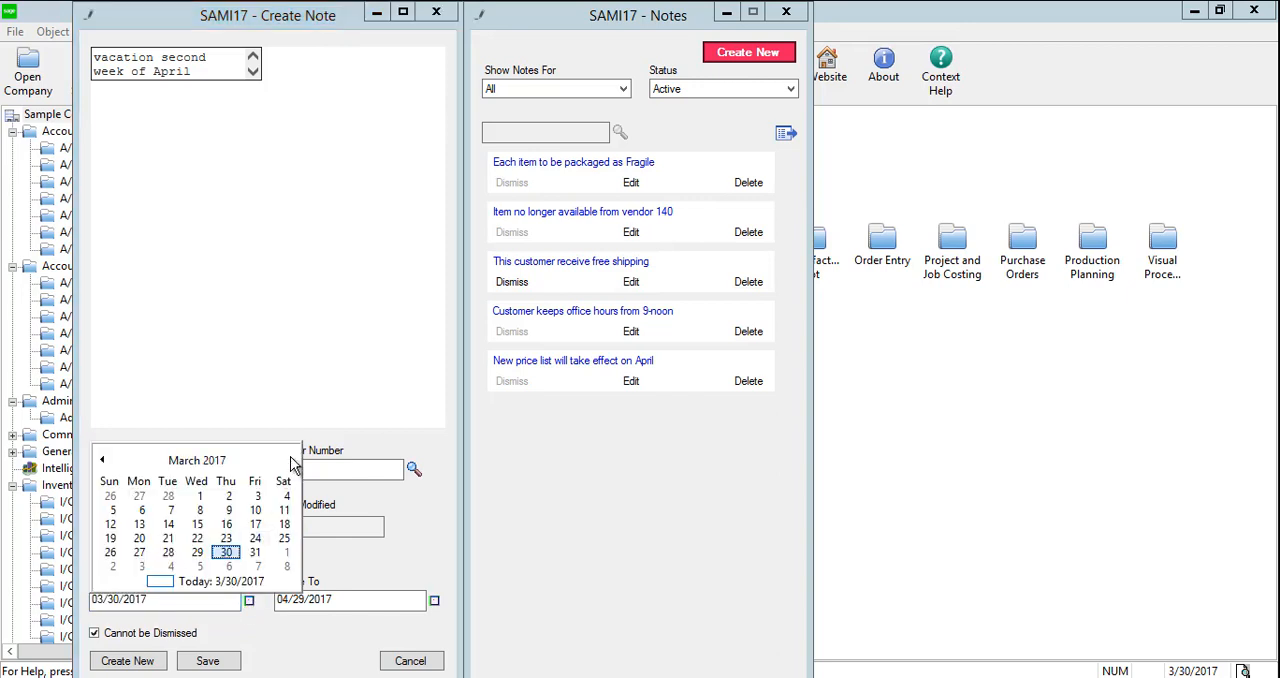
left_click(291, 460)
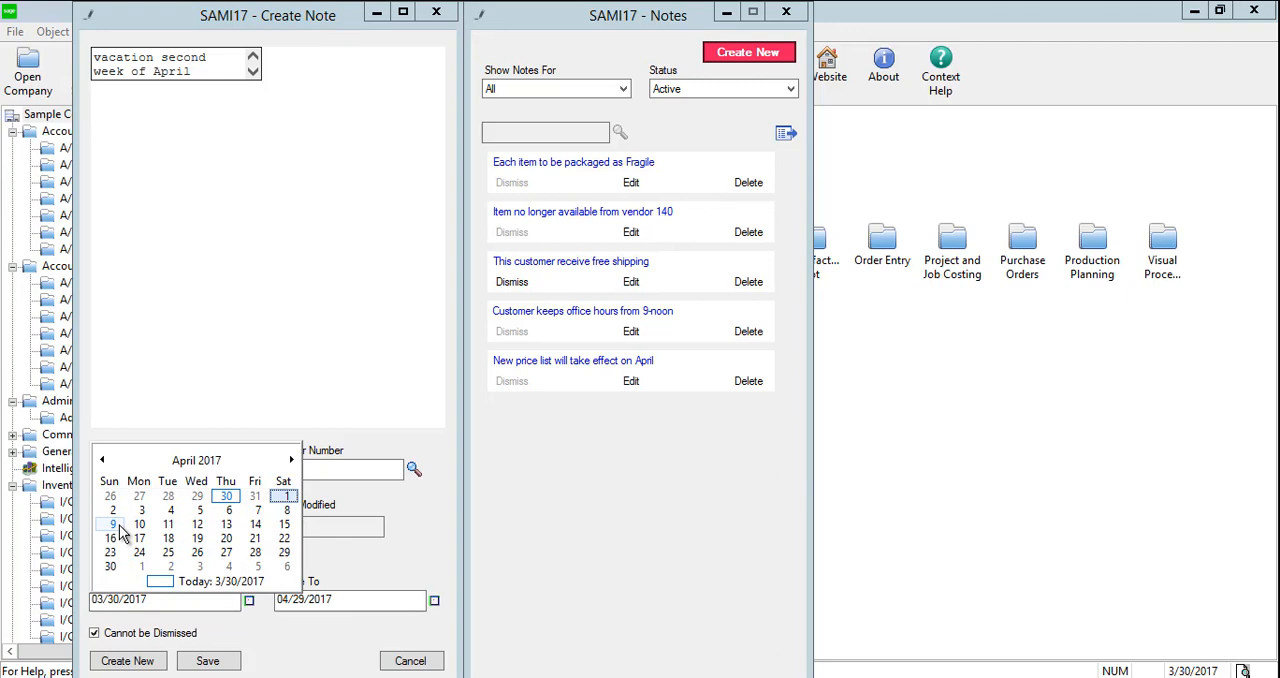
left_click(112, 524)
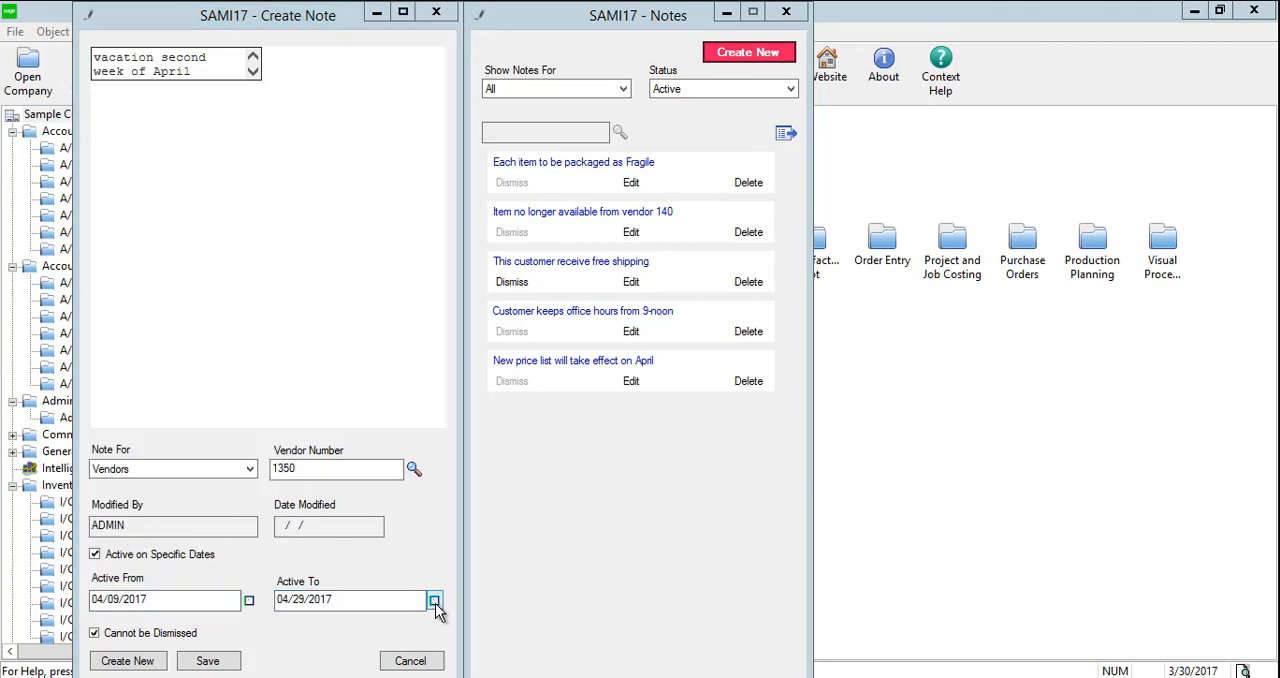
left_click(434, 600)
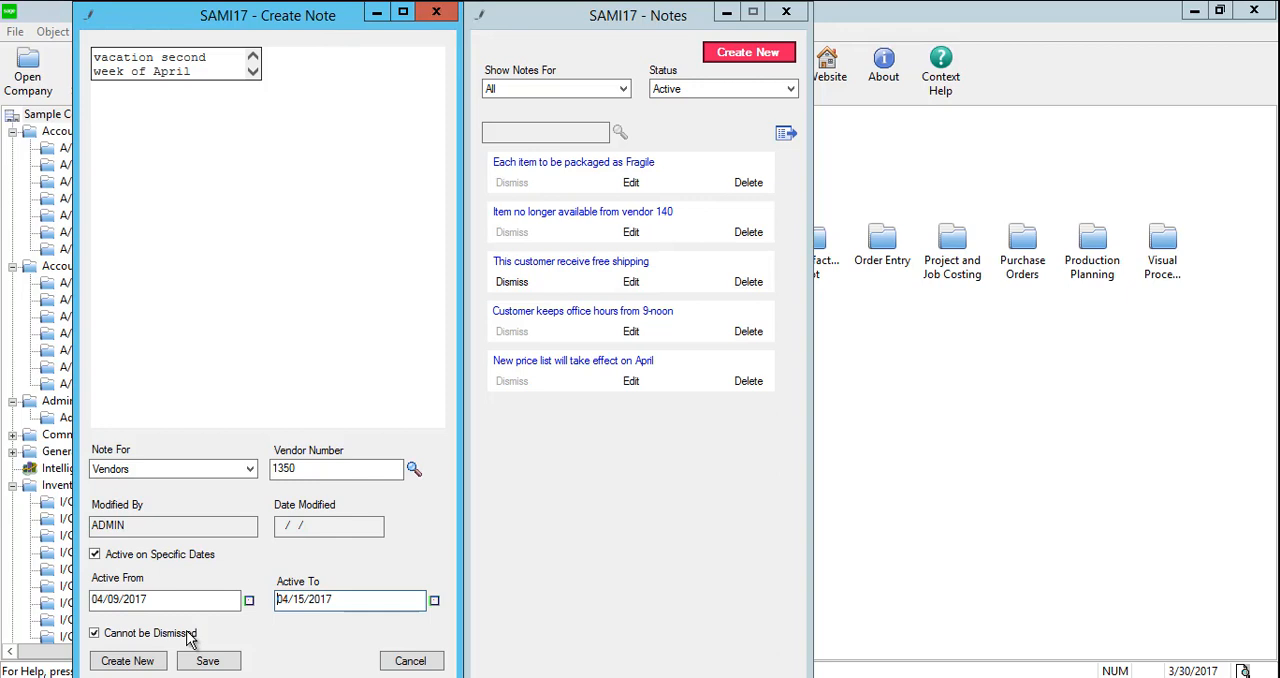
mouse_move(192, 638)
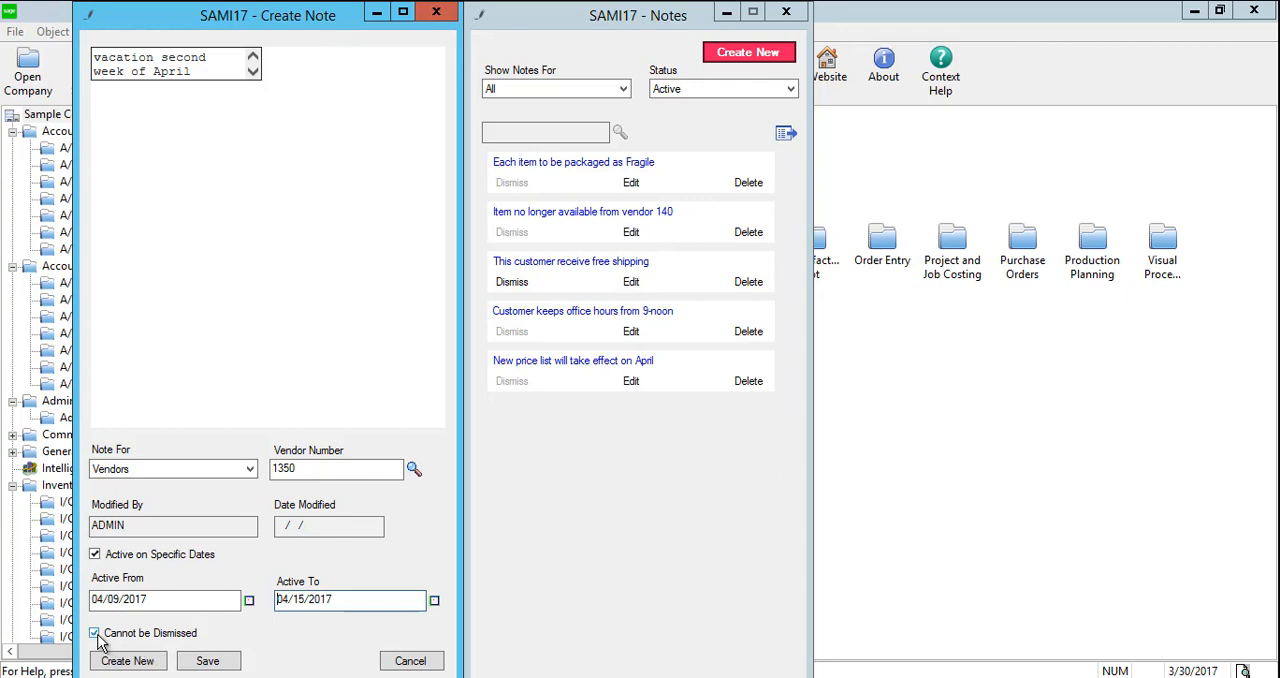
Untick Cannot be Dismissed and save the vendor note.
left_click(94, 633)
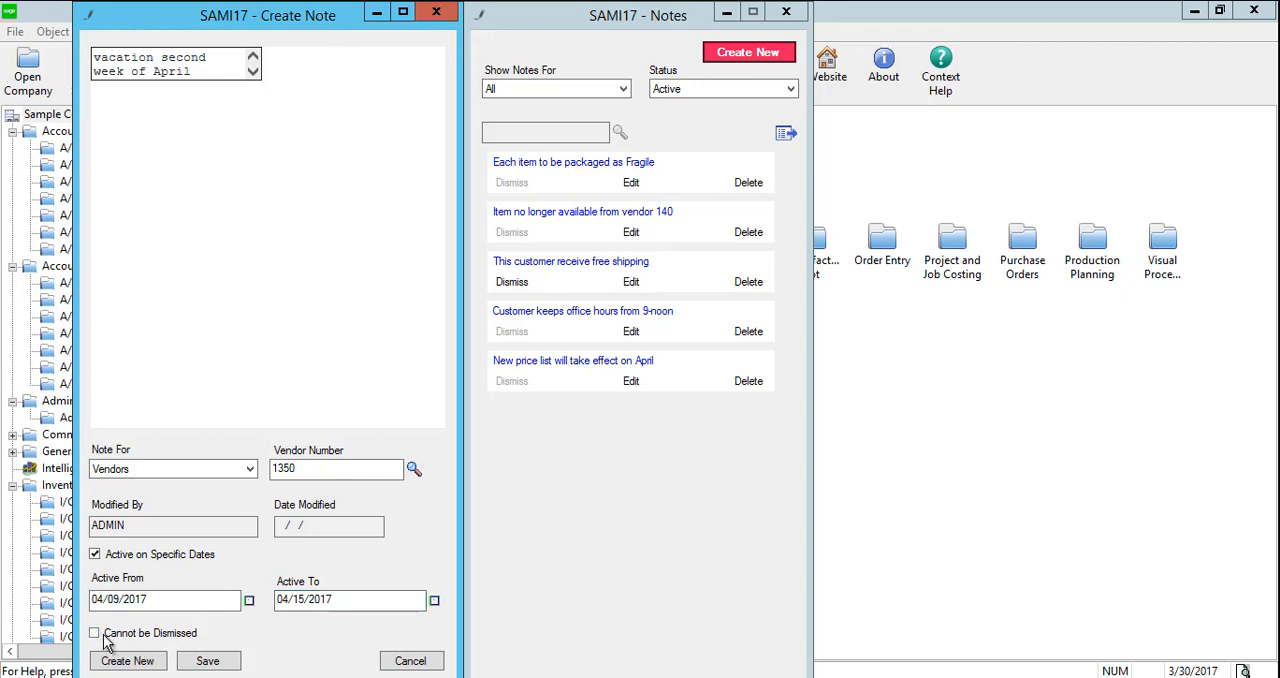
mouse_move(232, 639)
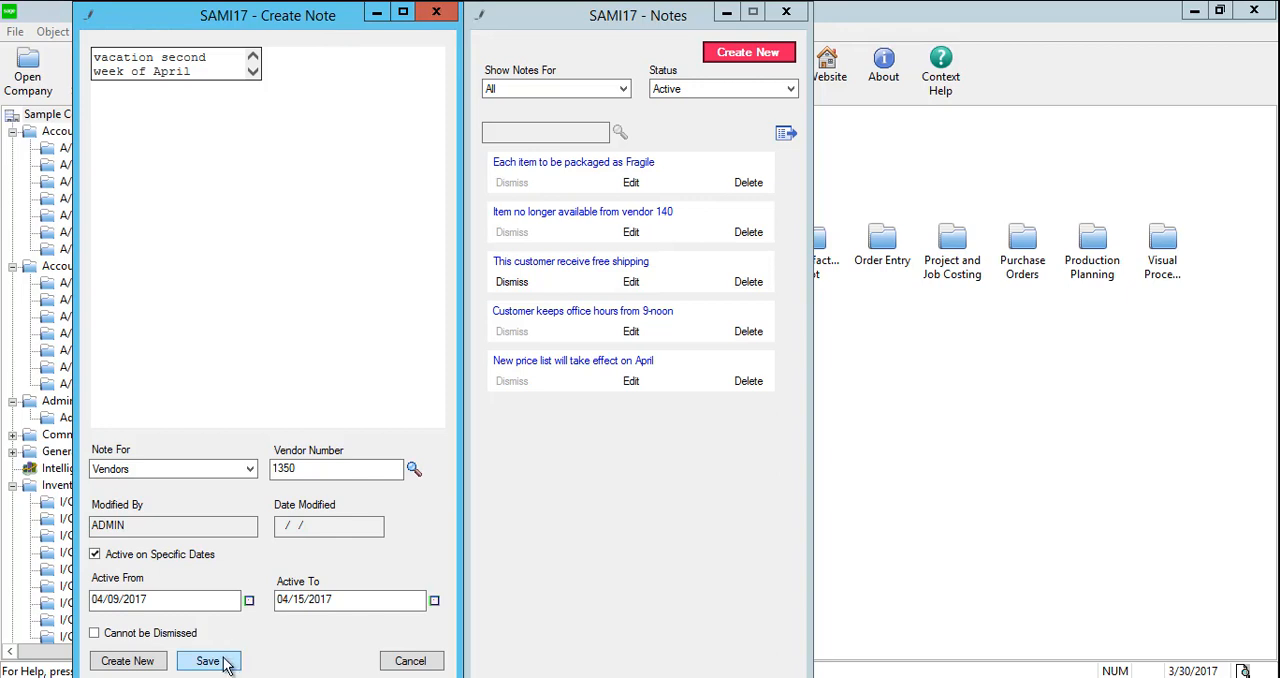
left_click(208, 661)
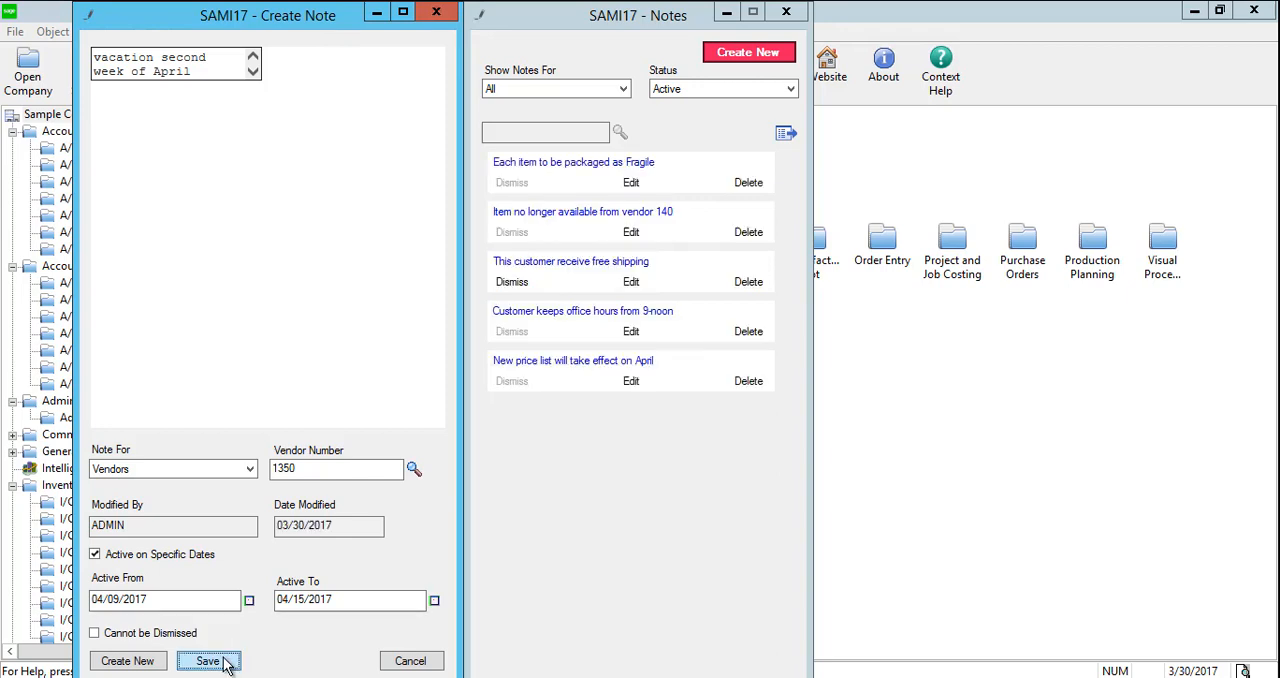